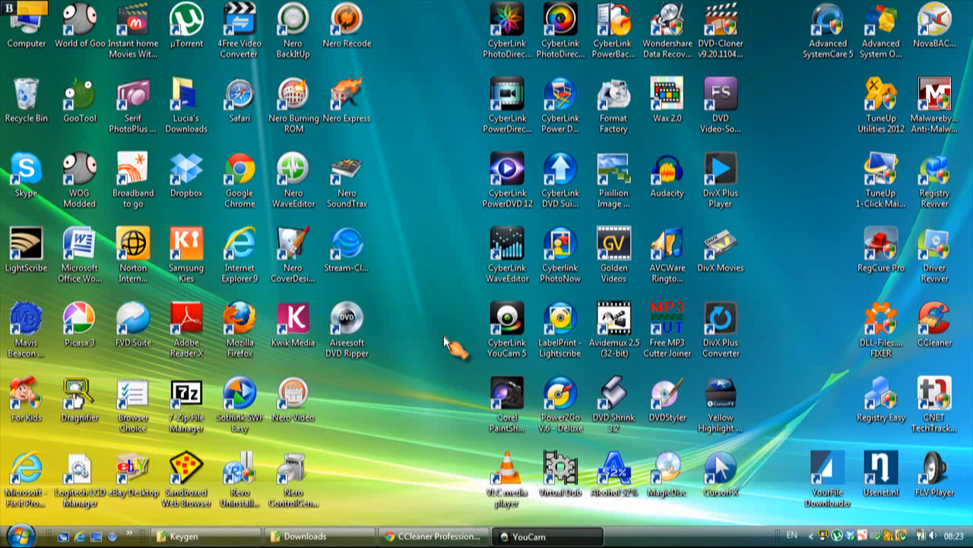
pyautogui.moveTo(411, 380)
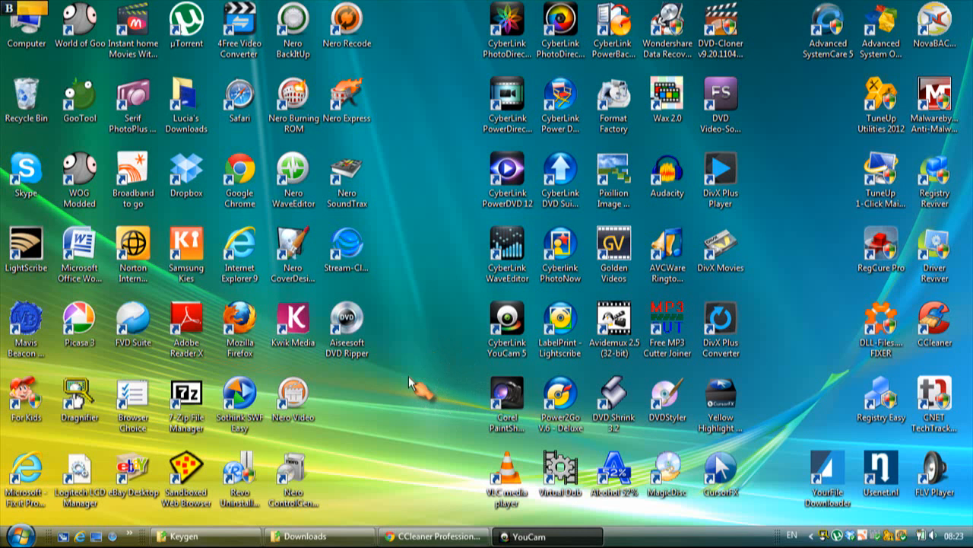
pyautogui.moveTo(411, 444)
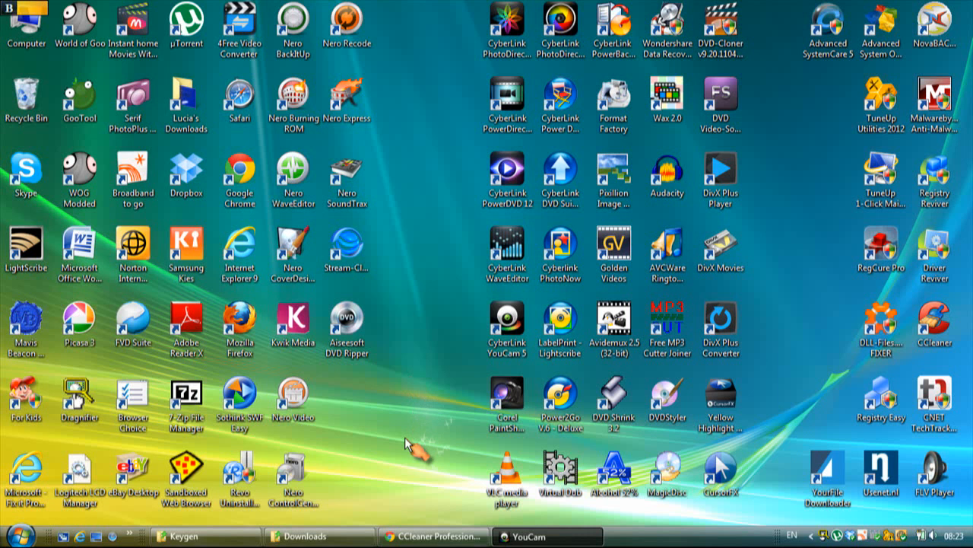
pyautogui.moveTo(418, 502)
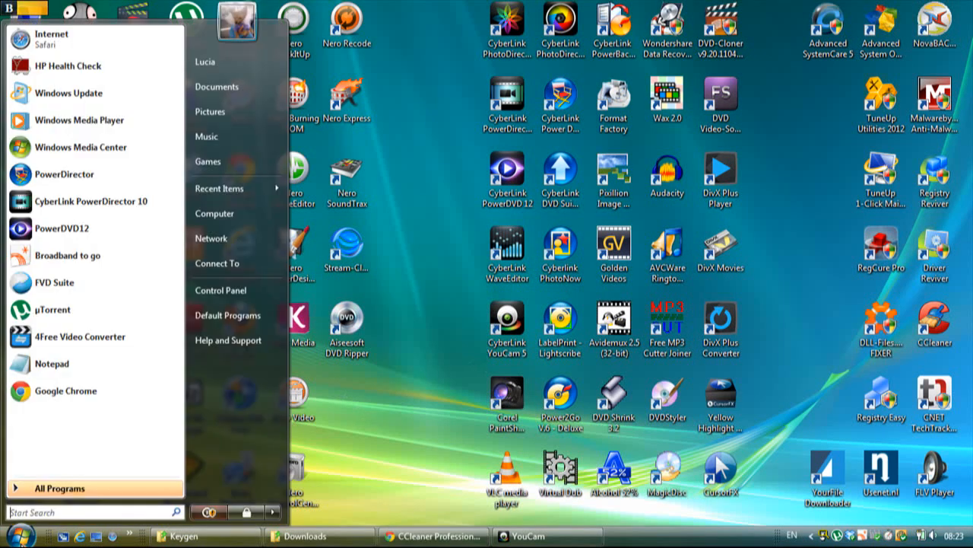
# Extract the CCleaner Professional v3.20 archive in Downloads with 7-Zip into a same-named folder
pyautogui.write('7')
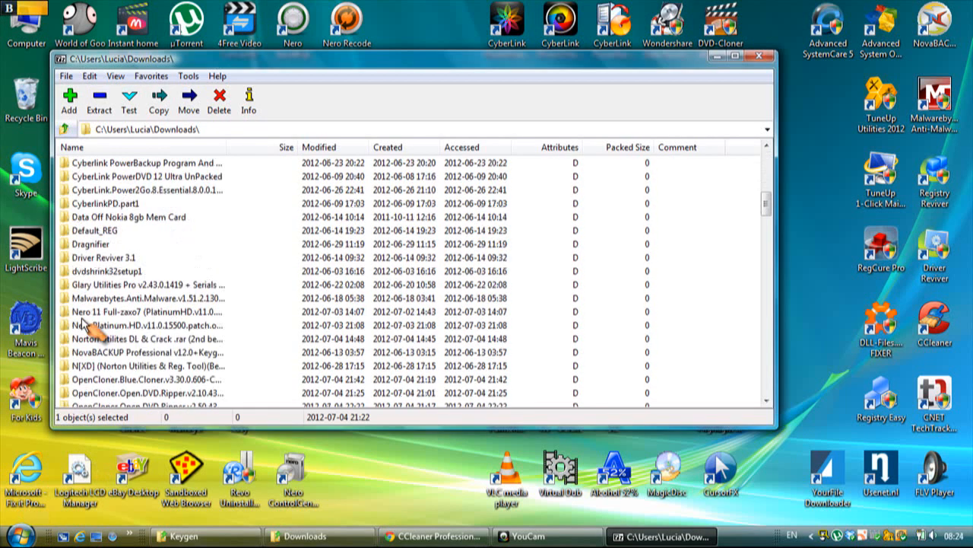
pyautogui.scroll(-3)
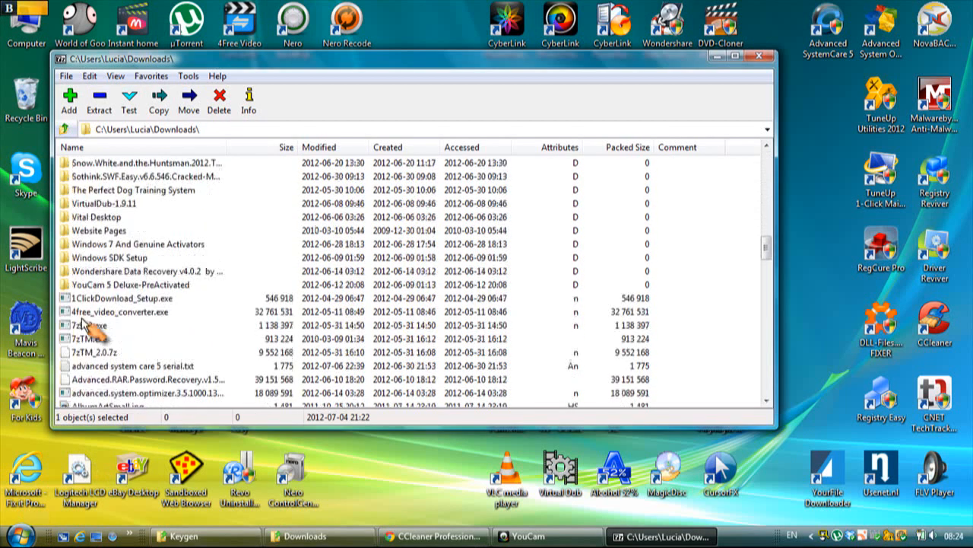
pyautogui.scroll(-3)
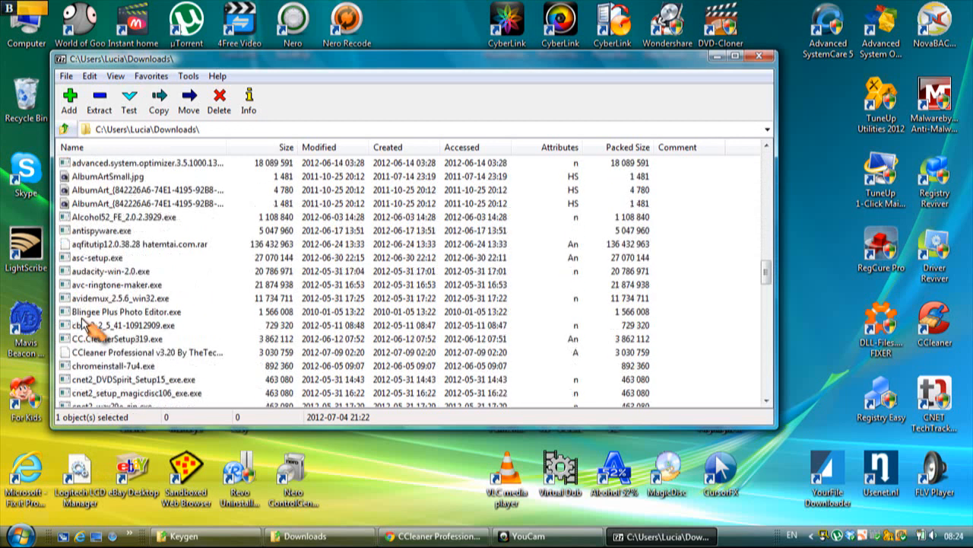
pyautogui.click(144, 352)
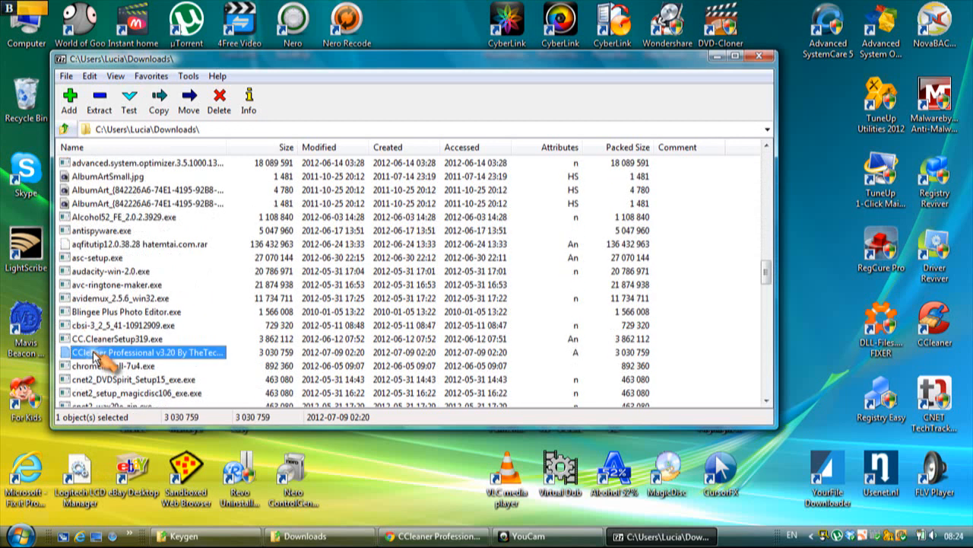
pyautogui.moveTo(98, 102)
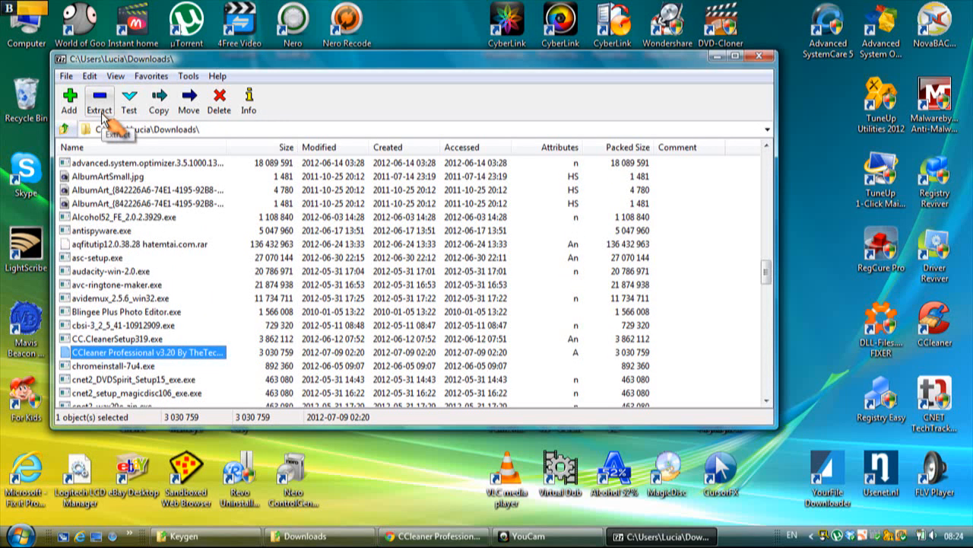
pyautogui.click(98, 98)
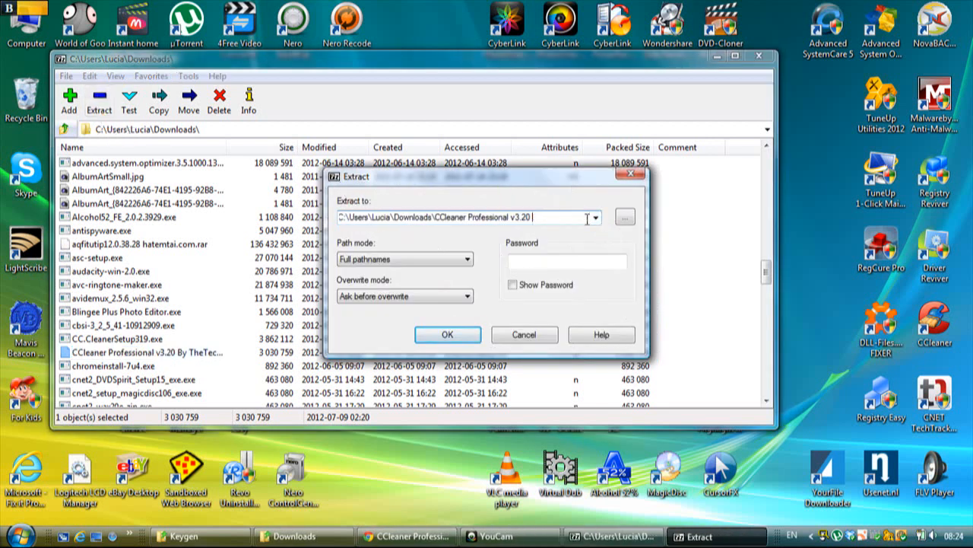
pyautogui.click(447, 335)
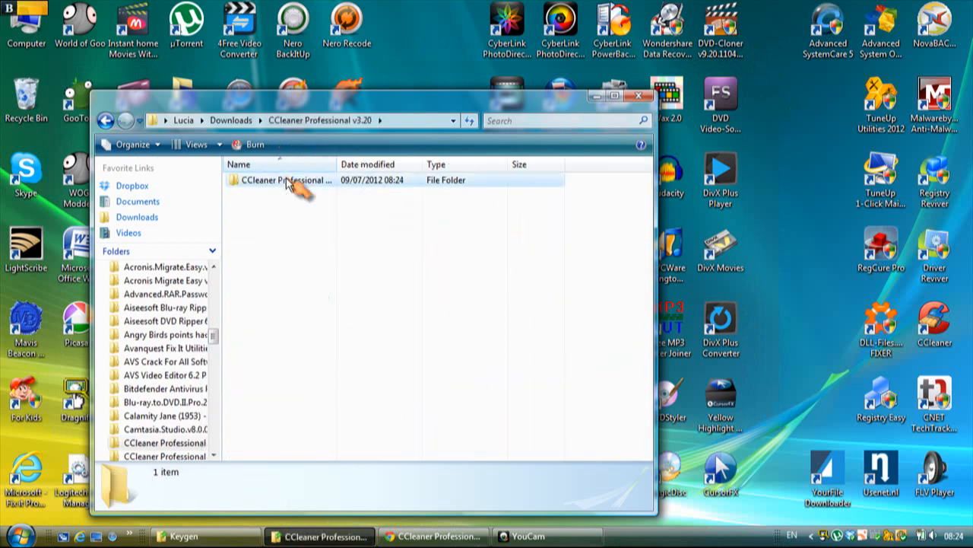
# Open the inner CCleaner Professional v3.20 folder with its nine files, then the Start menu
pyautogui.doubleClick(281, 179)
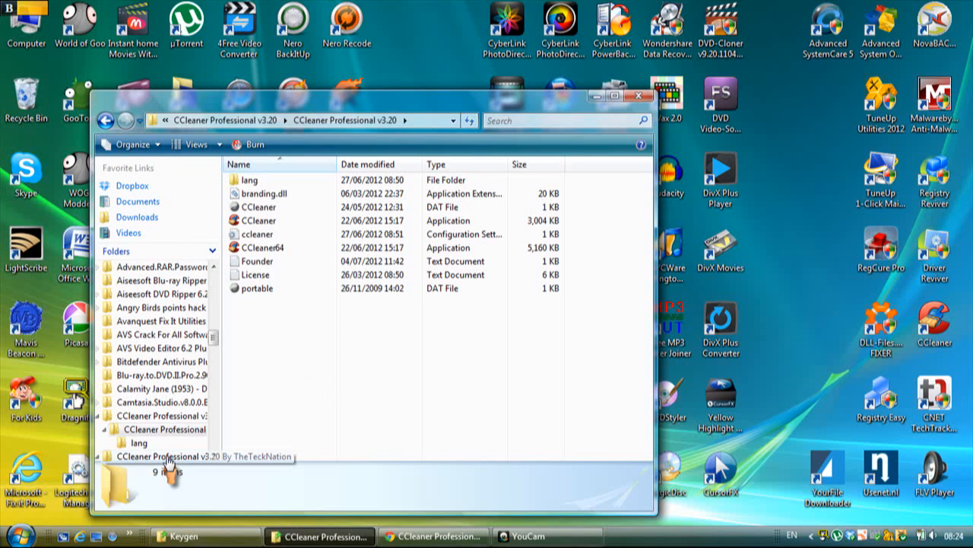
pyautogui.click(14, 535)
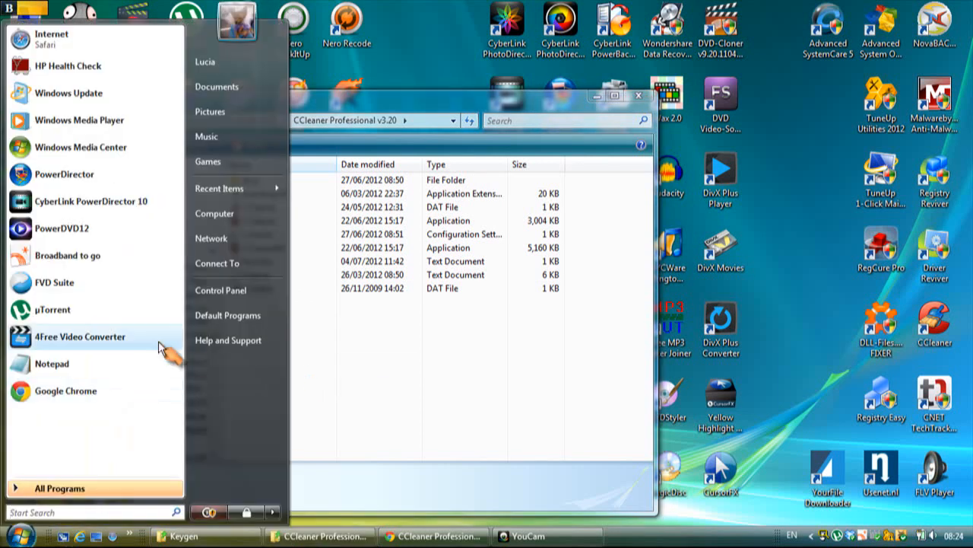
pyautogui.moveTo(236, 213)
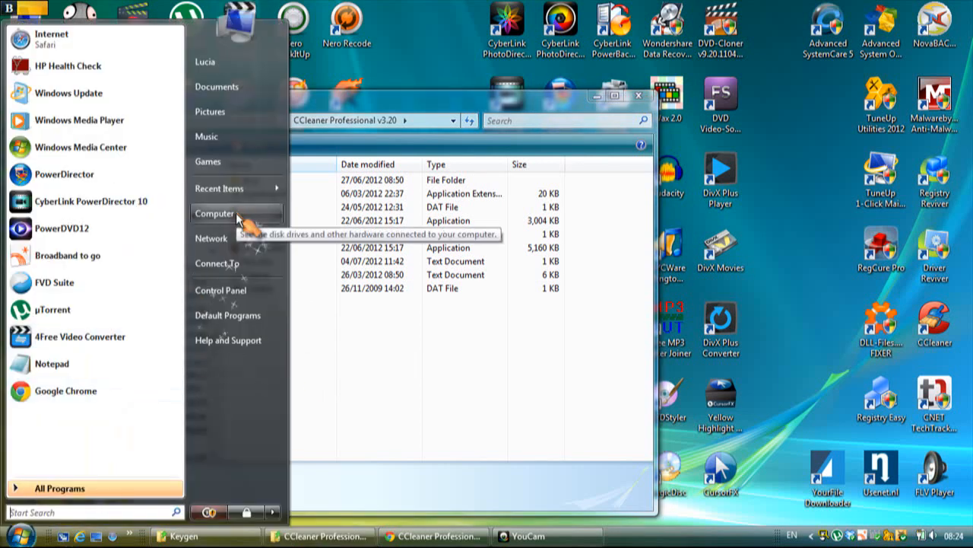
# Create a folder named CC Cleaner Pro inside Program Files on Local Disk C:
pyautogui.click(215, 213)
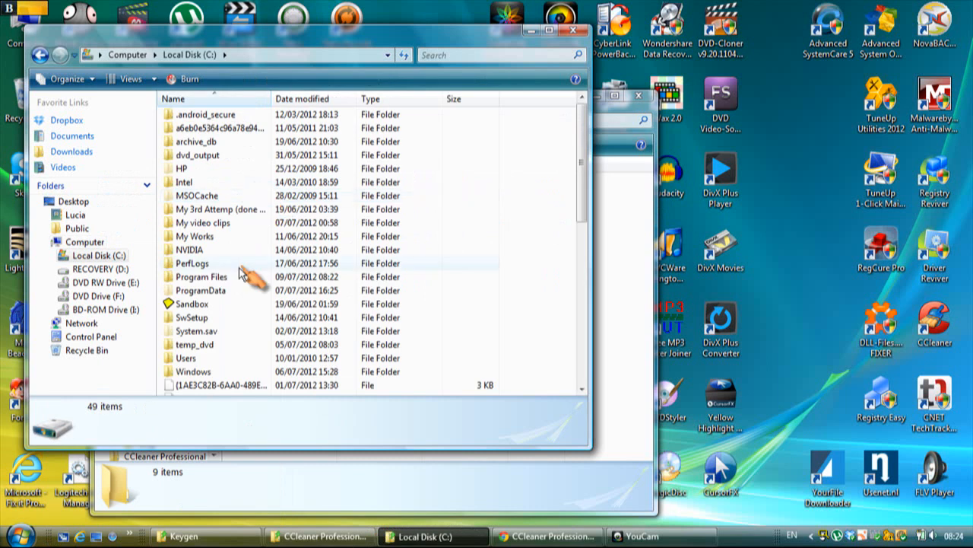
pyautogui.doubleClick(200, 276)
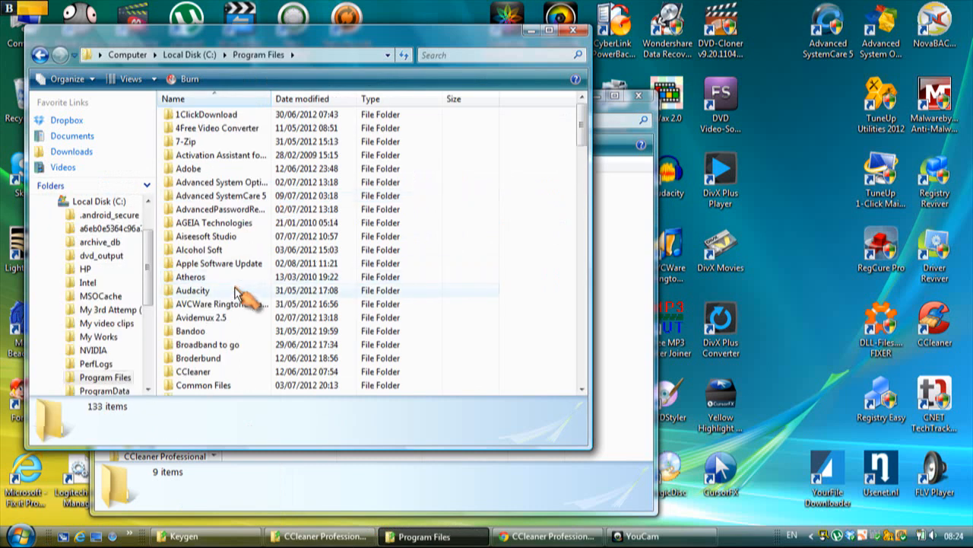
pyautogui.moveTo(204, 374)
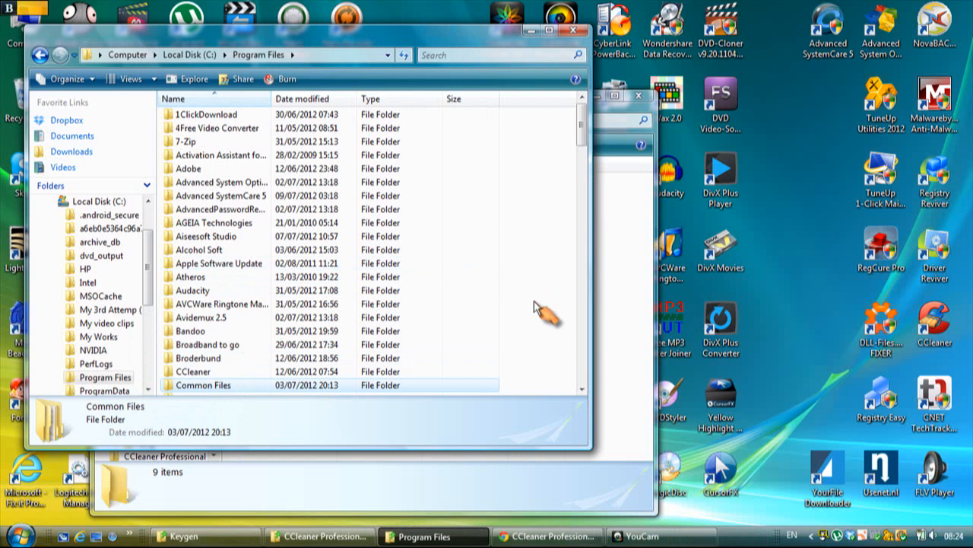
pyautogui.rightClick(536, 308)
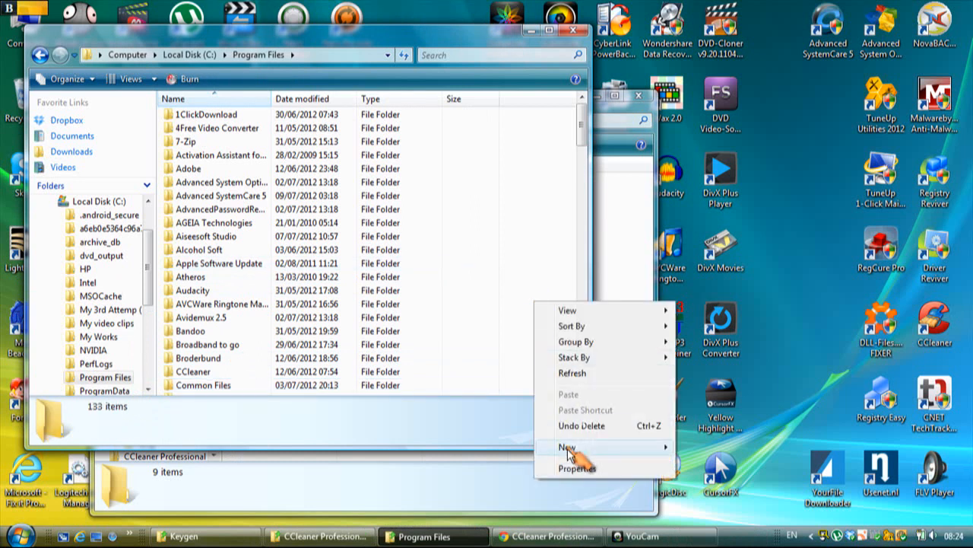
pyautogui.moveTo(568, 447)
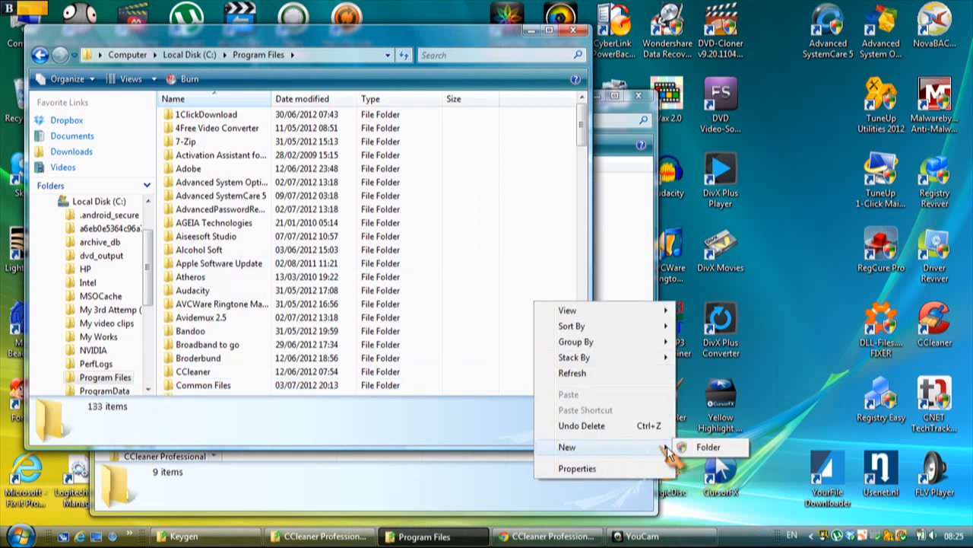
pyautogui.moveTo(703, 448)
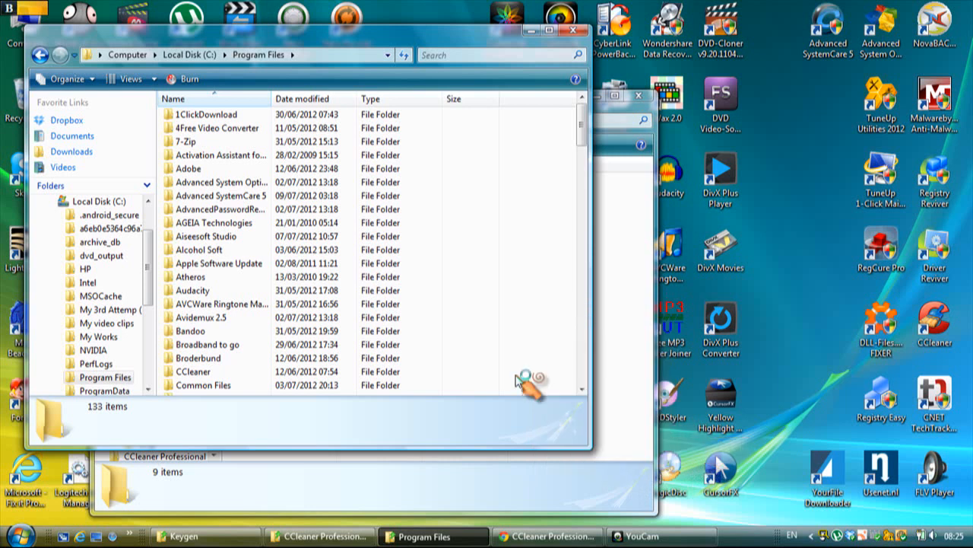
pyautogui.moveTo(358, 289)
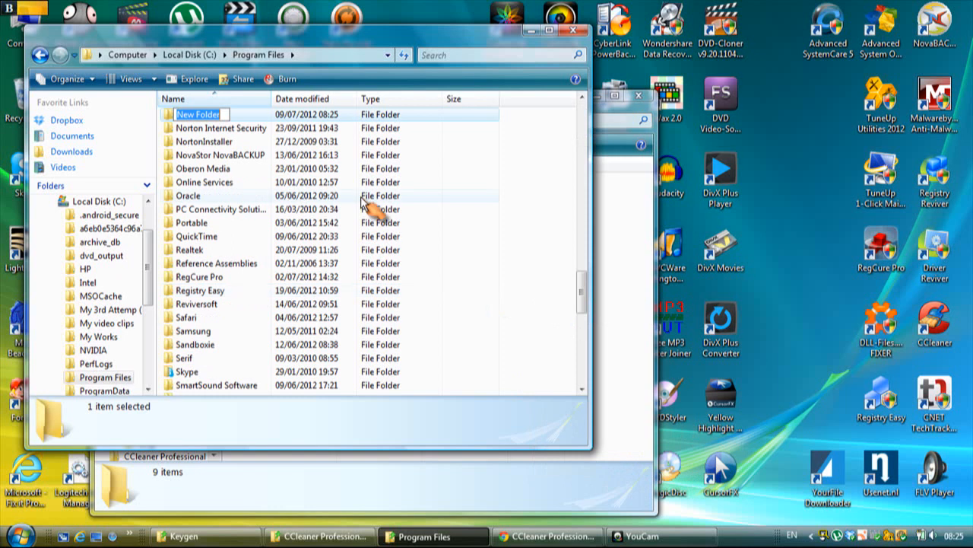
pyautogui.write('CC CLEANER')
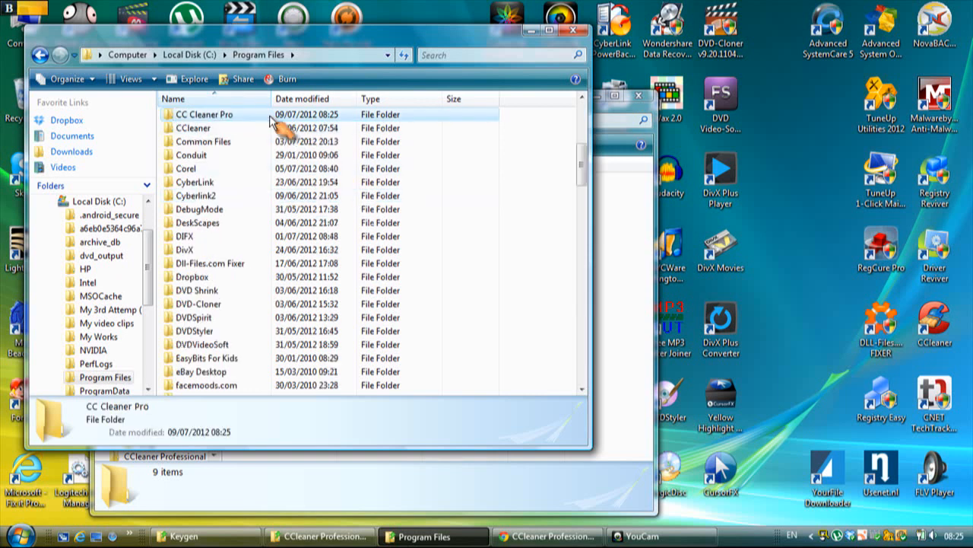
# Copy all nine extracted CCleaner files into Program Files\CC Cleaner Pro, granting administrator permission
pyautogui.doubleClick(204, 114)
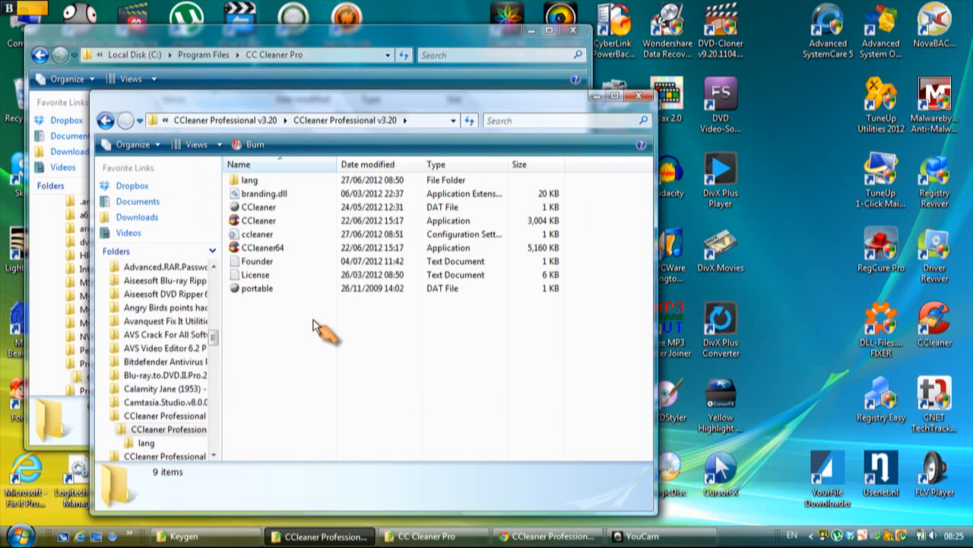
pyautogui.click(251, 180)
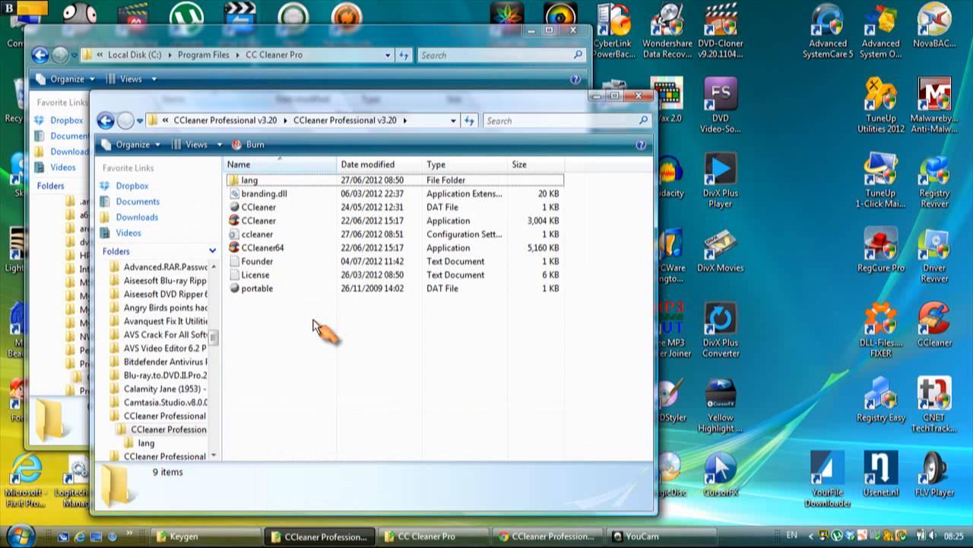
pyautogui.press('ctrl+a')
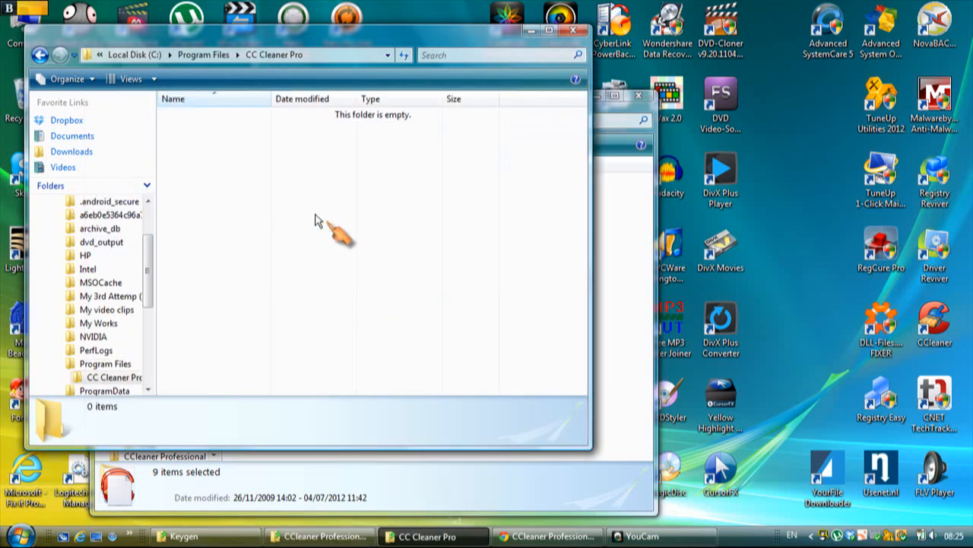
pyautogui.moveTo(281, 183)
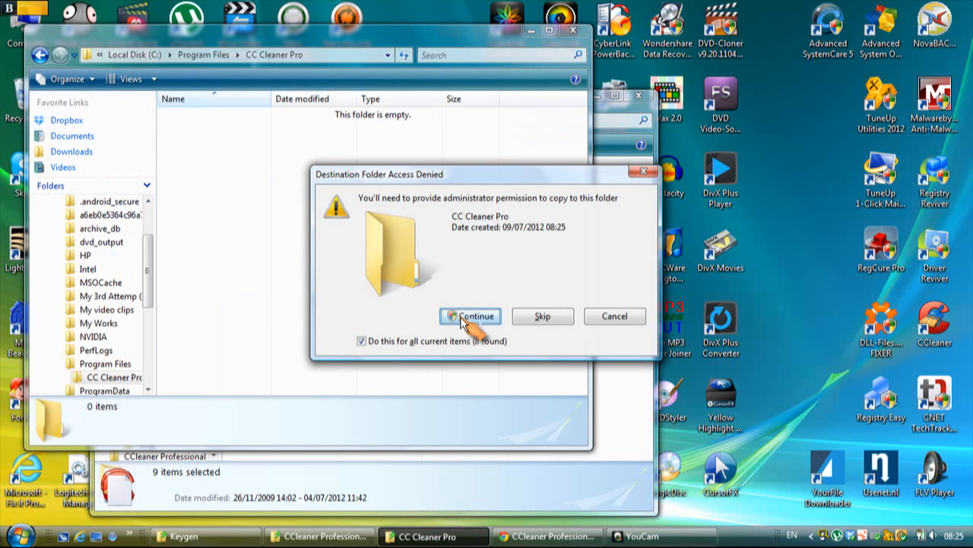
pyautogui.click(470, 316)
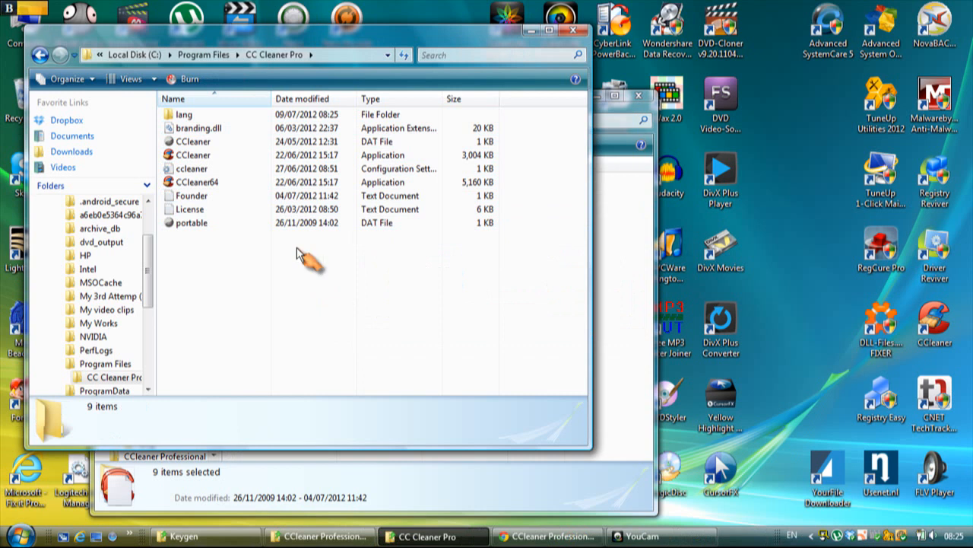
pyautogui.moveTo(224, 186)
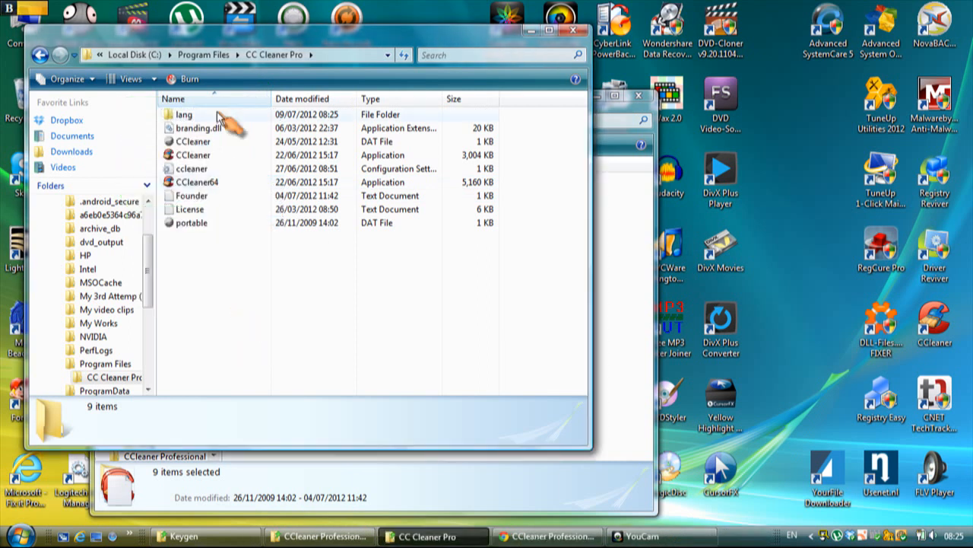
pyautogui.click(193, 154)
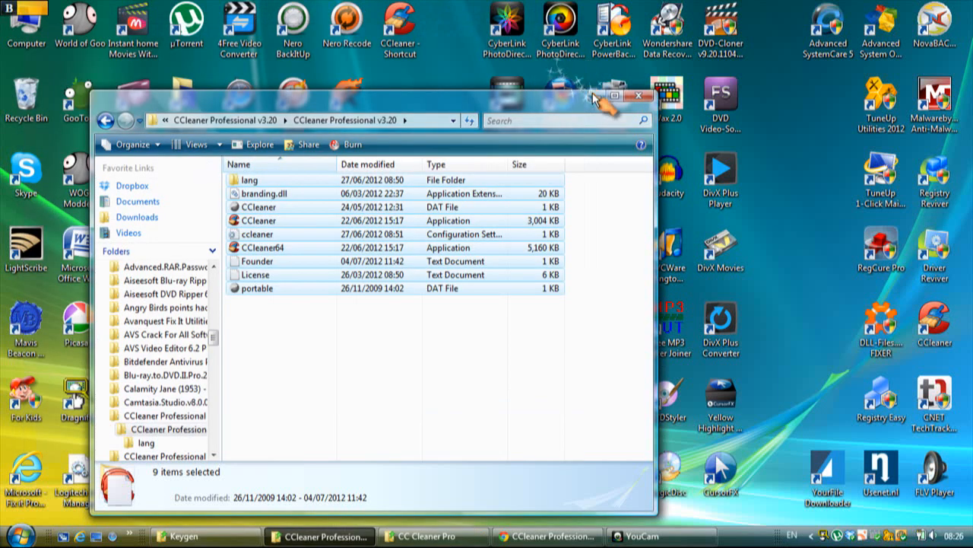
# Close the extracted-files window and move the CCleaner shortcut beside DLL-Files Fixer
pyautogui.click(640, 96)
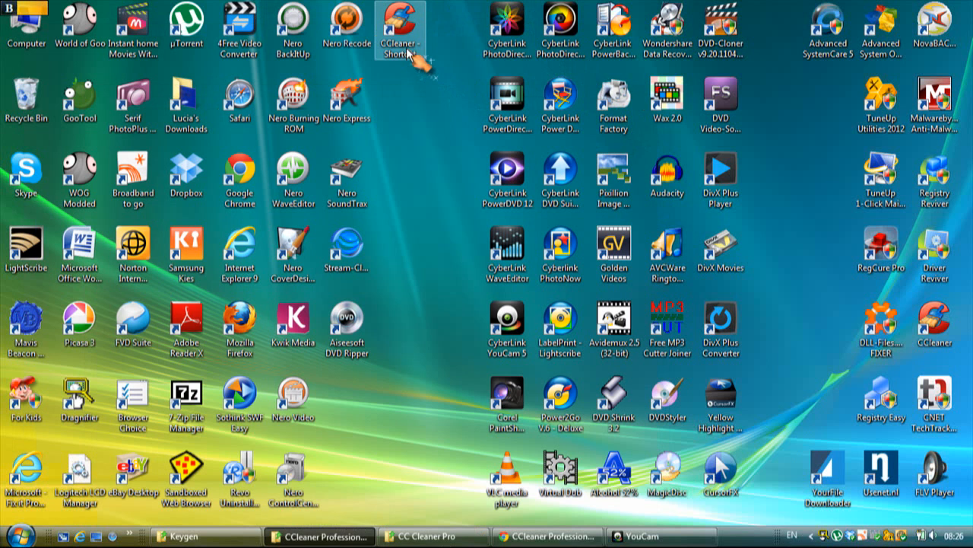
pyautogui.moveTo(401, 30); pyautogui.dragTo(828, 327)
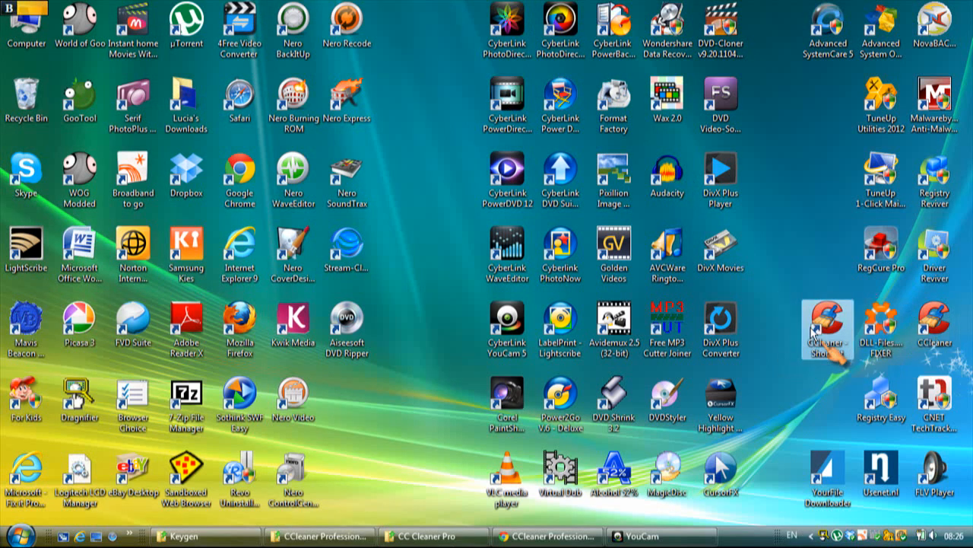
pyautogui.moveTo(827, 328)
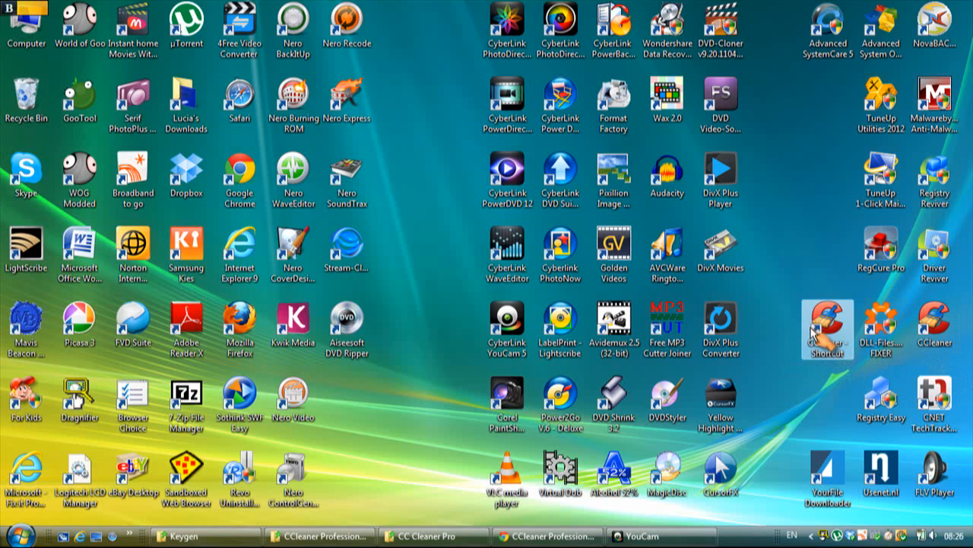
pyautogui.moveTo(560, 251)
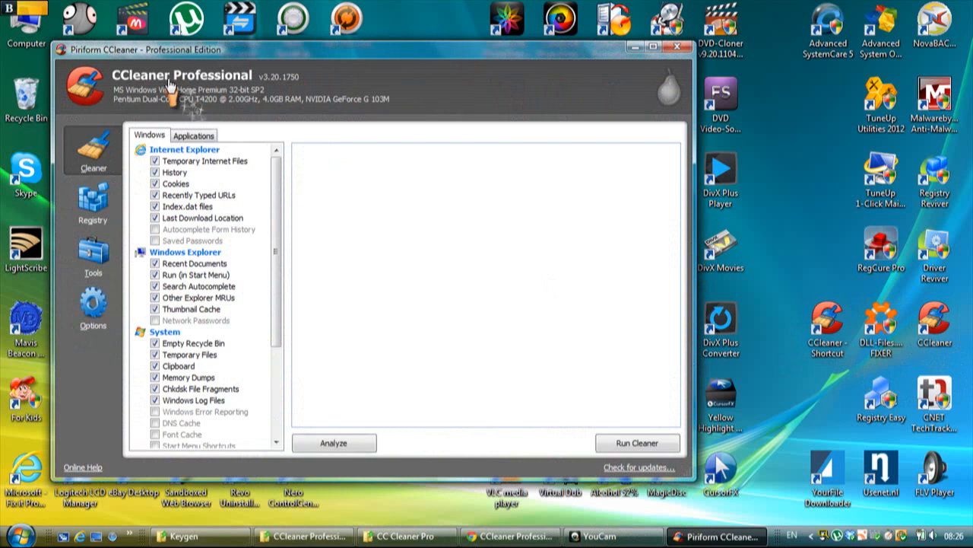
pyautogui.moveTo(183, 88)
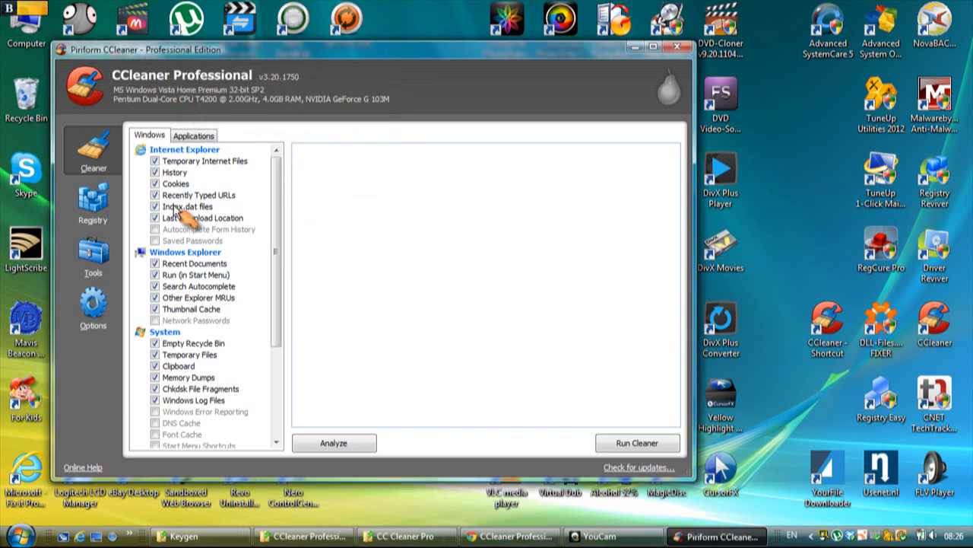
pyautogui.moveTo(616, 471)
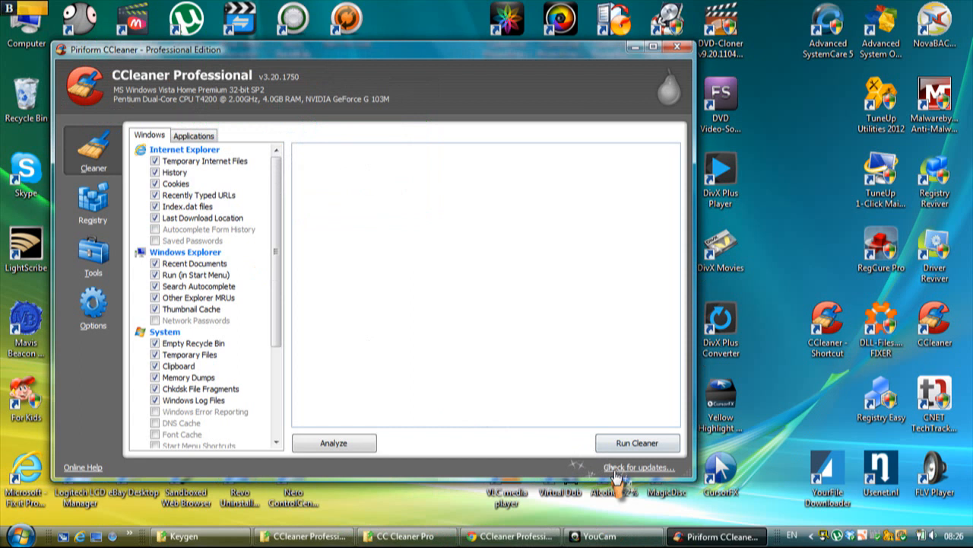
# Check for updates, confirm 3.20.1750 is the latest version, and close CCleaner
pyautogui.click(635, 467)
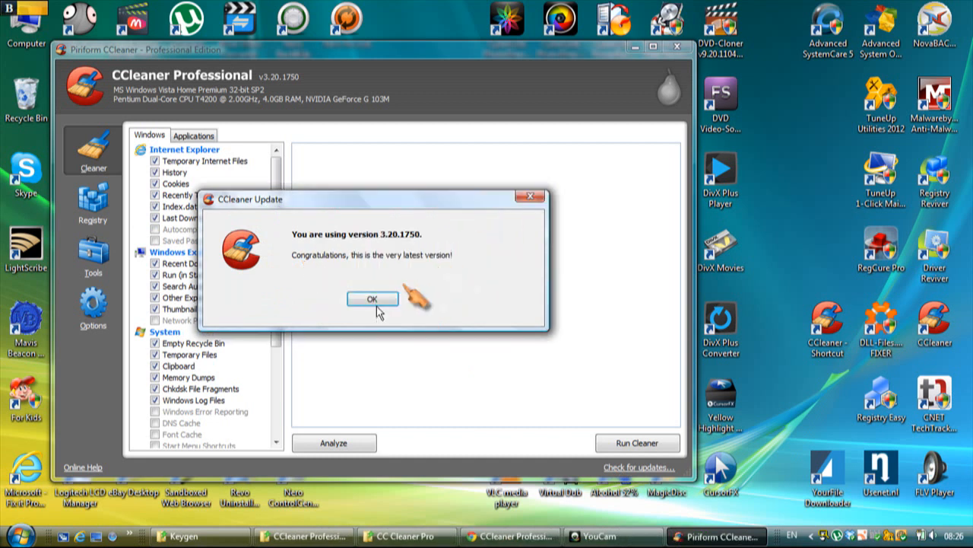
pyautogui.click(372, 298)
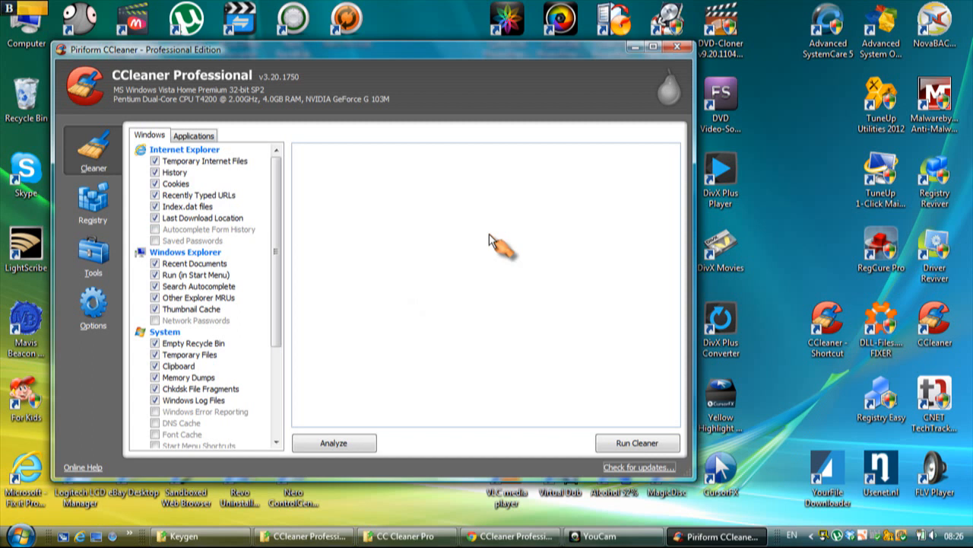
pyautogui.click(653, 50)
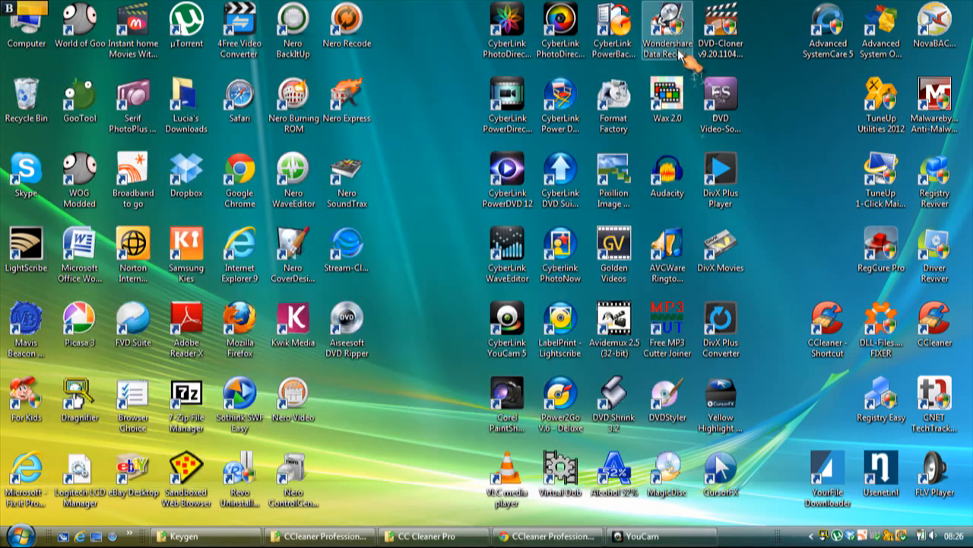
pyautogui.moveTo(468, 303)
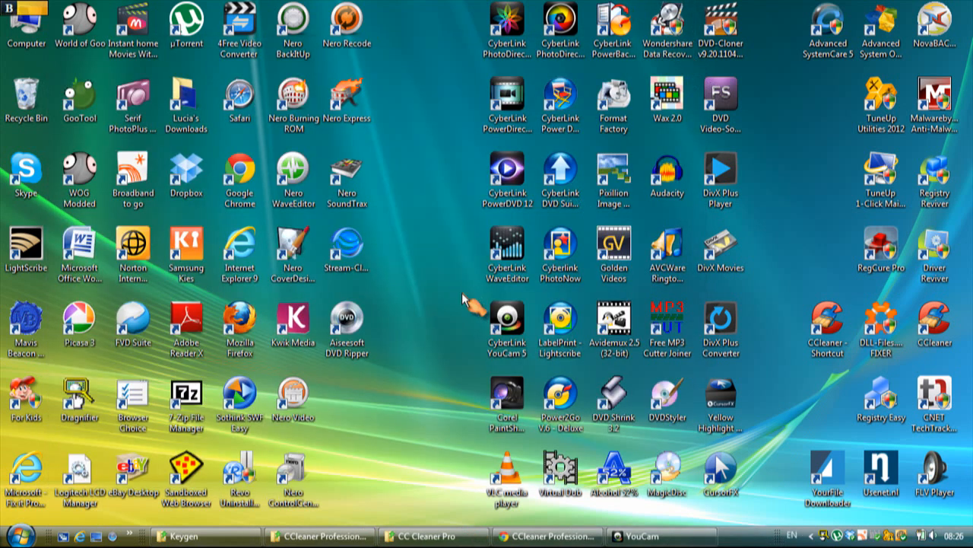